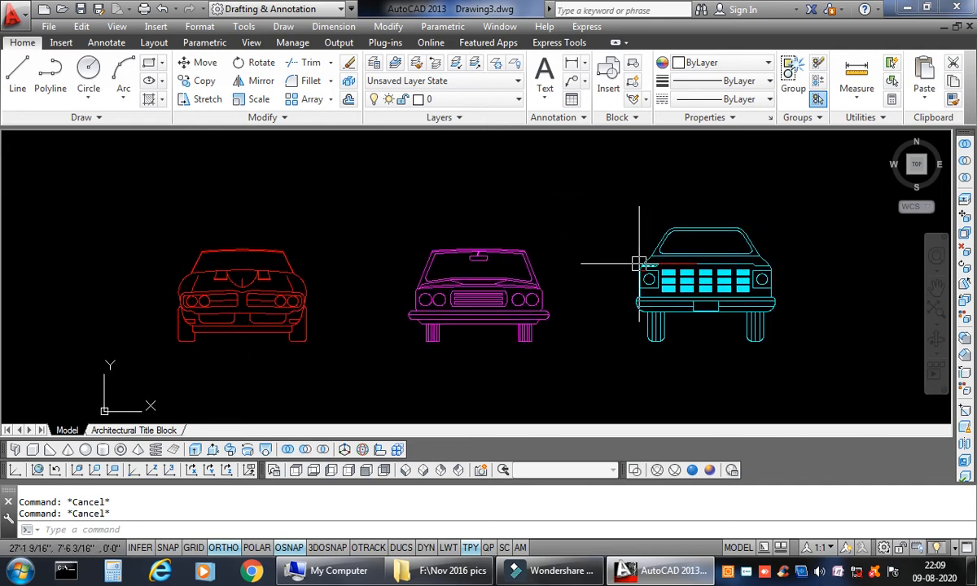
mouse_move(459, 185)
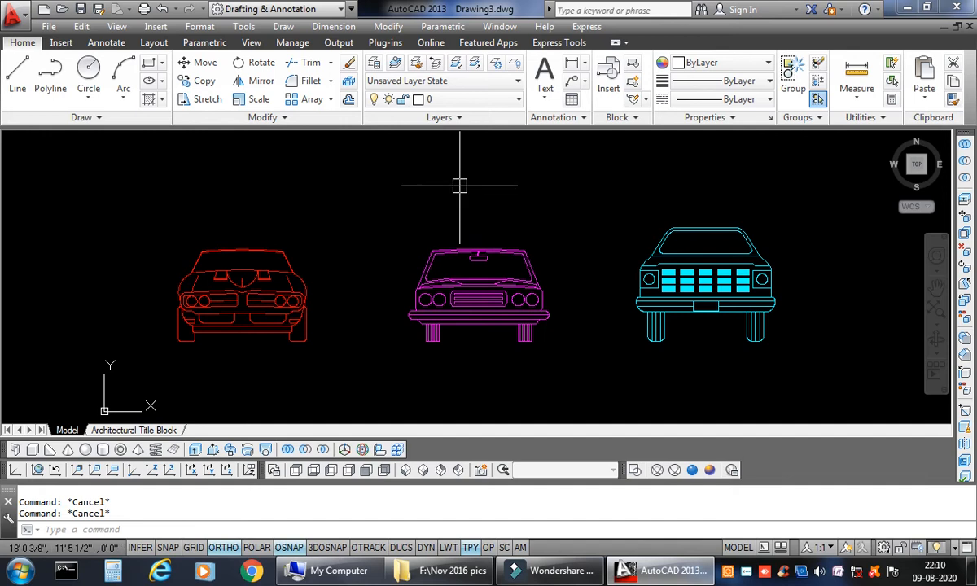
mouse_move(474, 196)
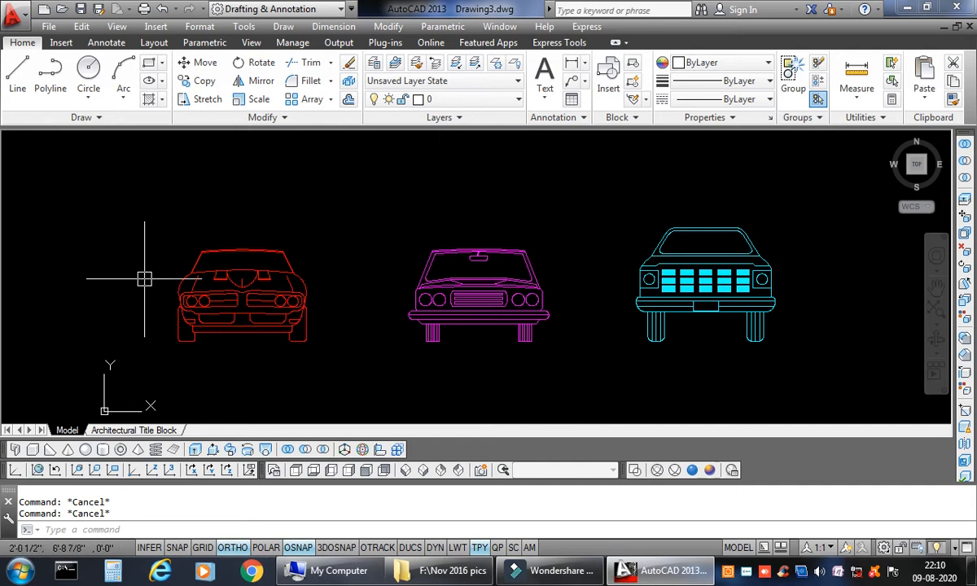
mouse_move(497, 151)
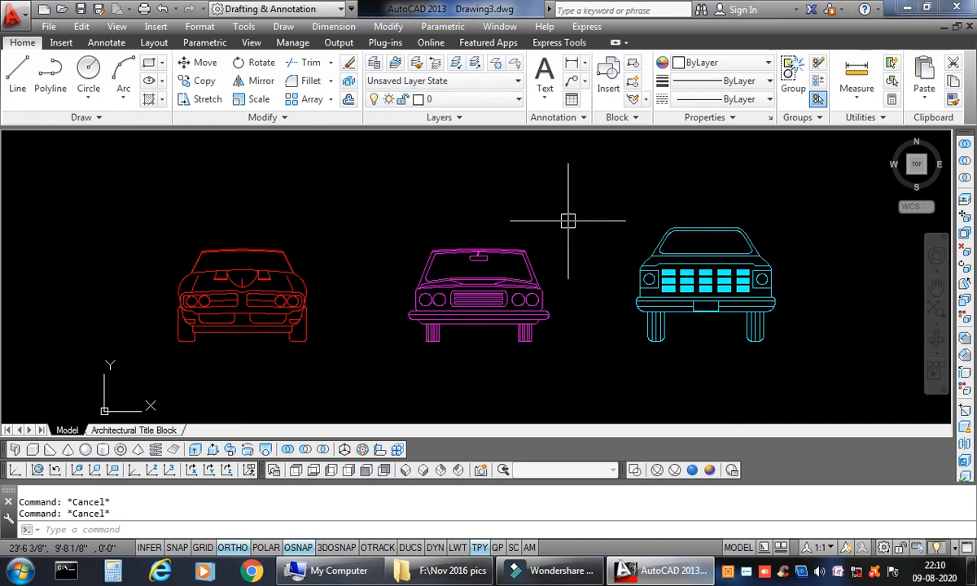
Review the layer list, start a DLI linear dimension below the magenta car, then recheck layers
type("LA")
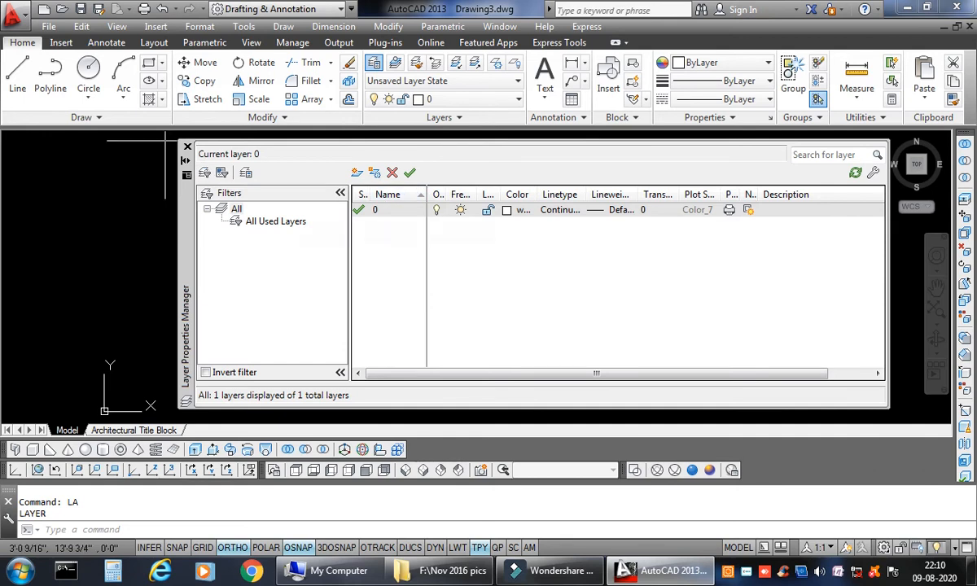
left_click(186, 146)
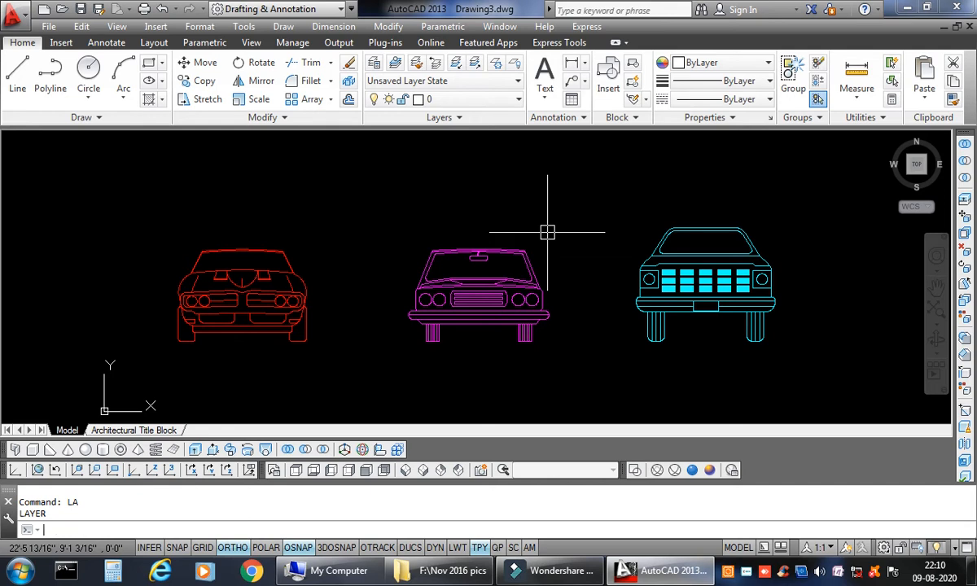
type("DLI")
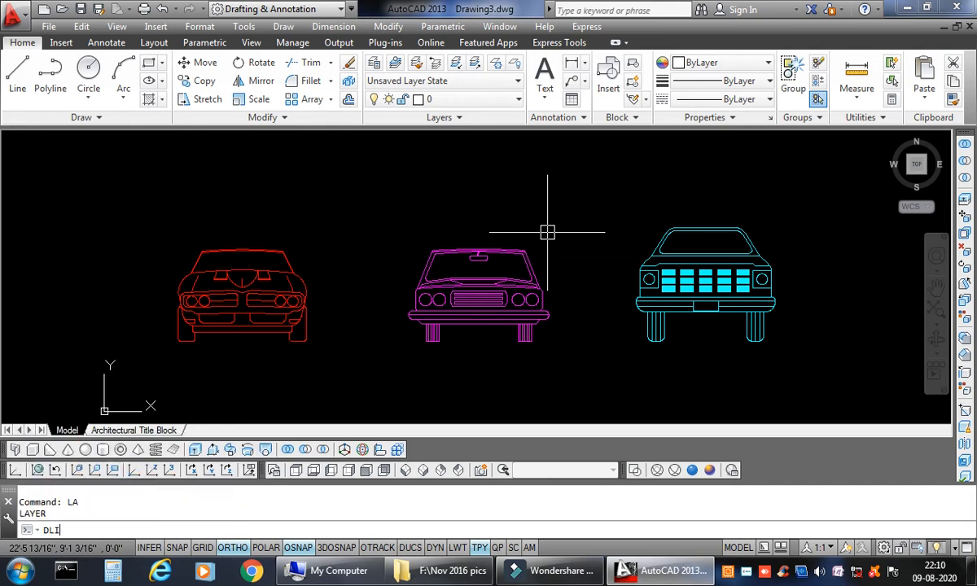
left_click(500, 214)
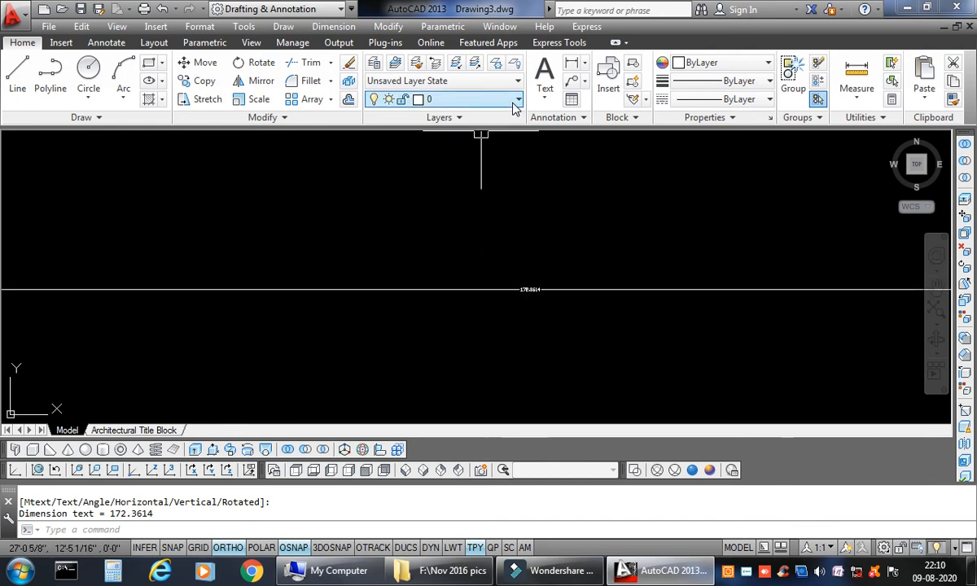
left_click(518, 98)
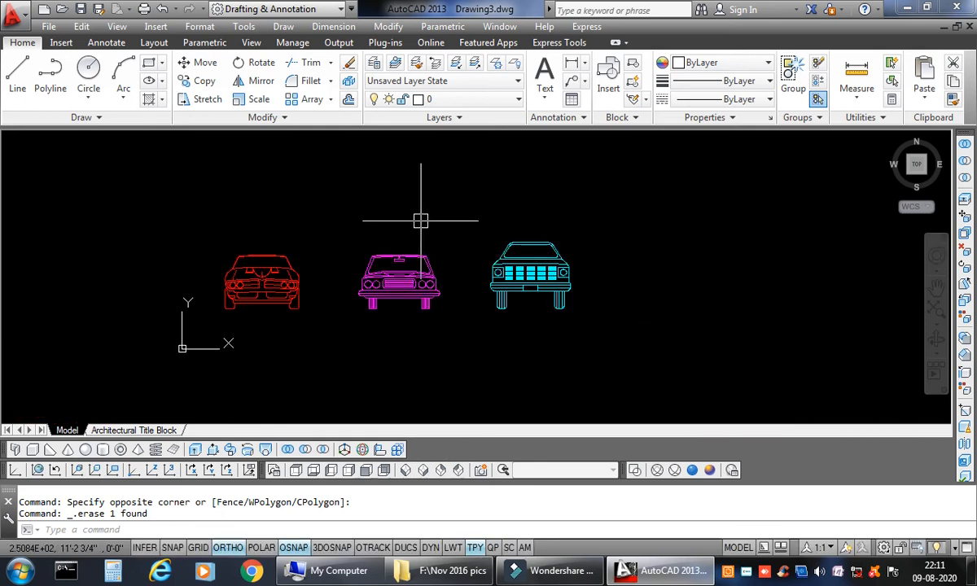
Pick Linear from the Annotate tab's Dimension dropdown to dimension beneath the magenta car
left_click(96, 43)
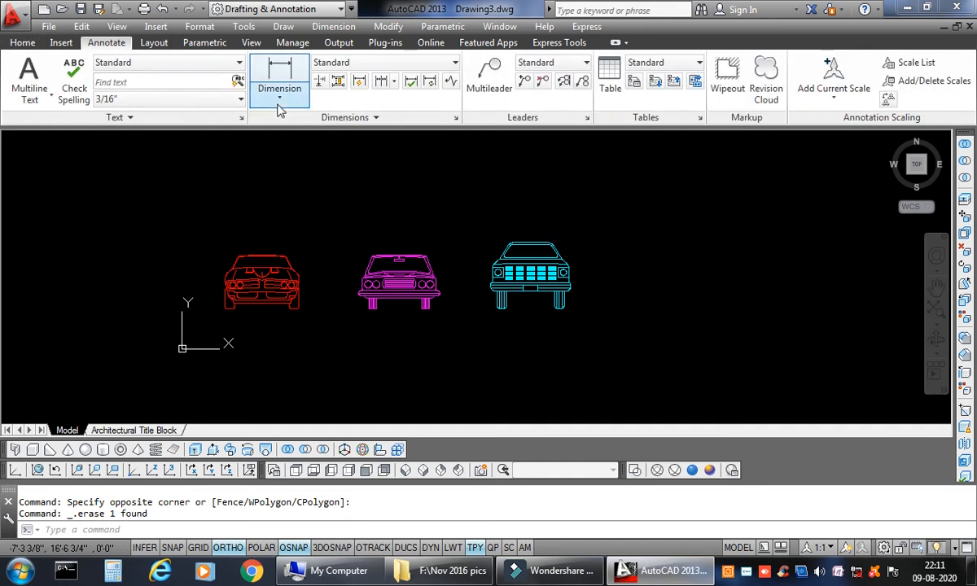
left_click(280, 98)
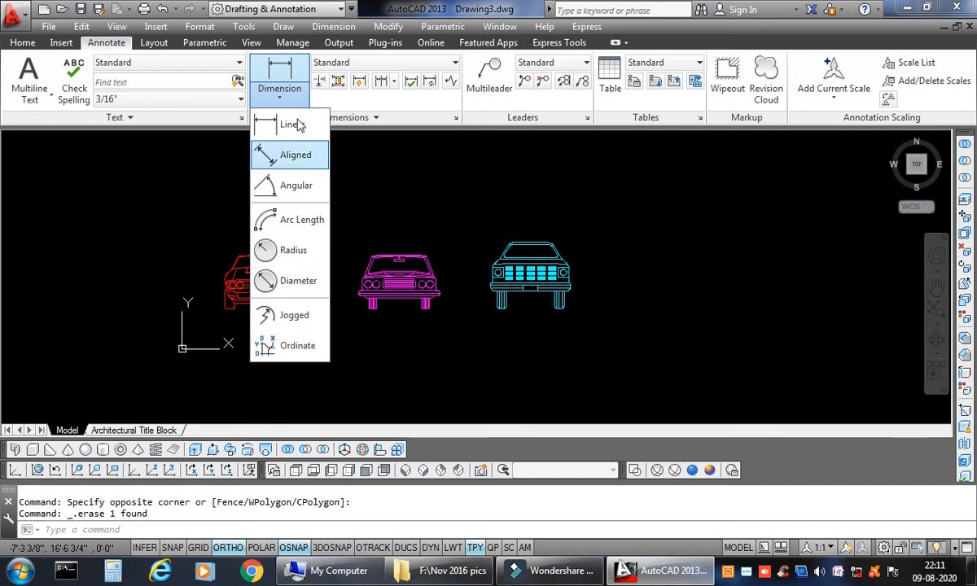
left_click(287, 124)
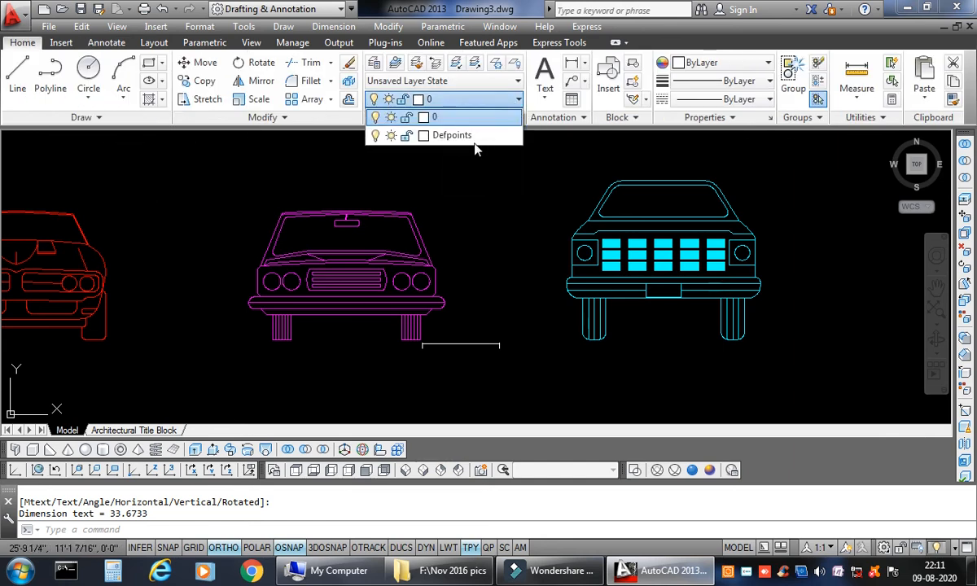
Close the layer list showing Defpoints and erase the 33.6733 dimension
left_click(452, 136)
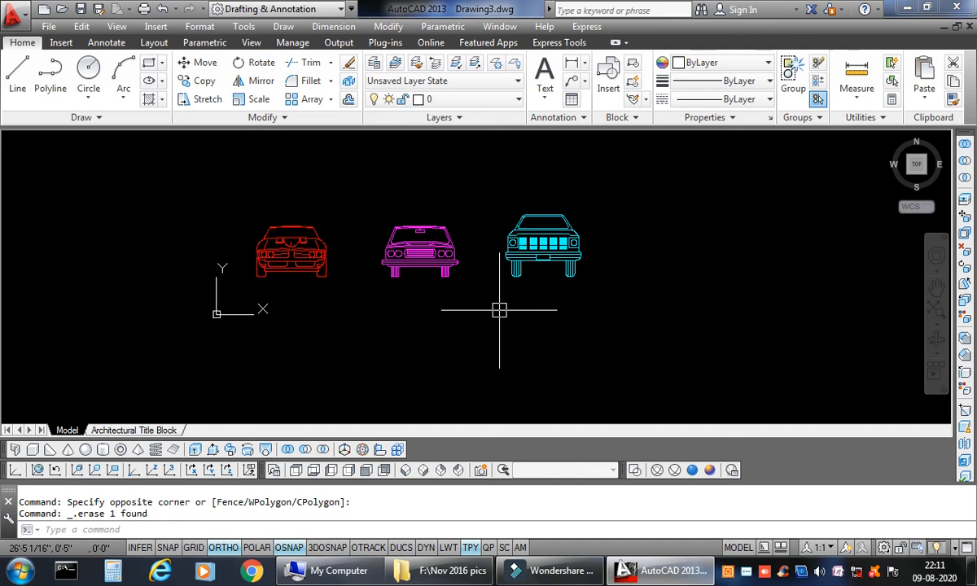
mouse_move(689, 248)
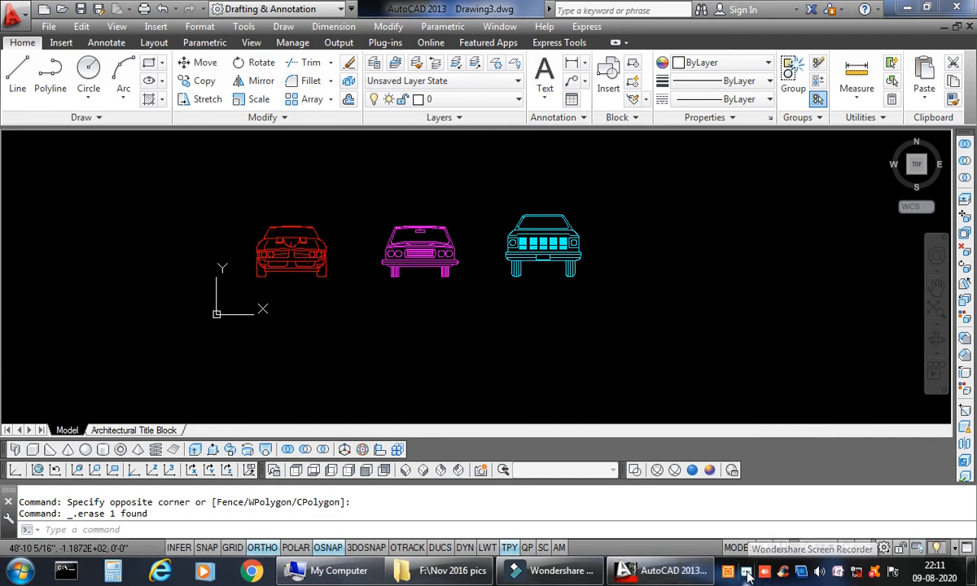
left_click(748, 571)
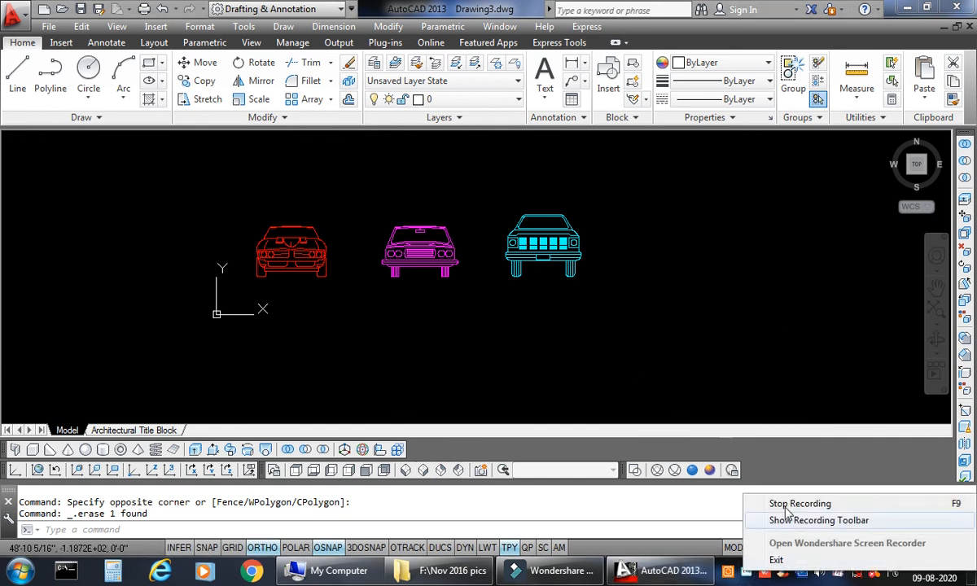